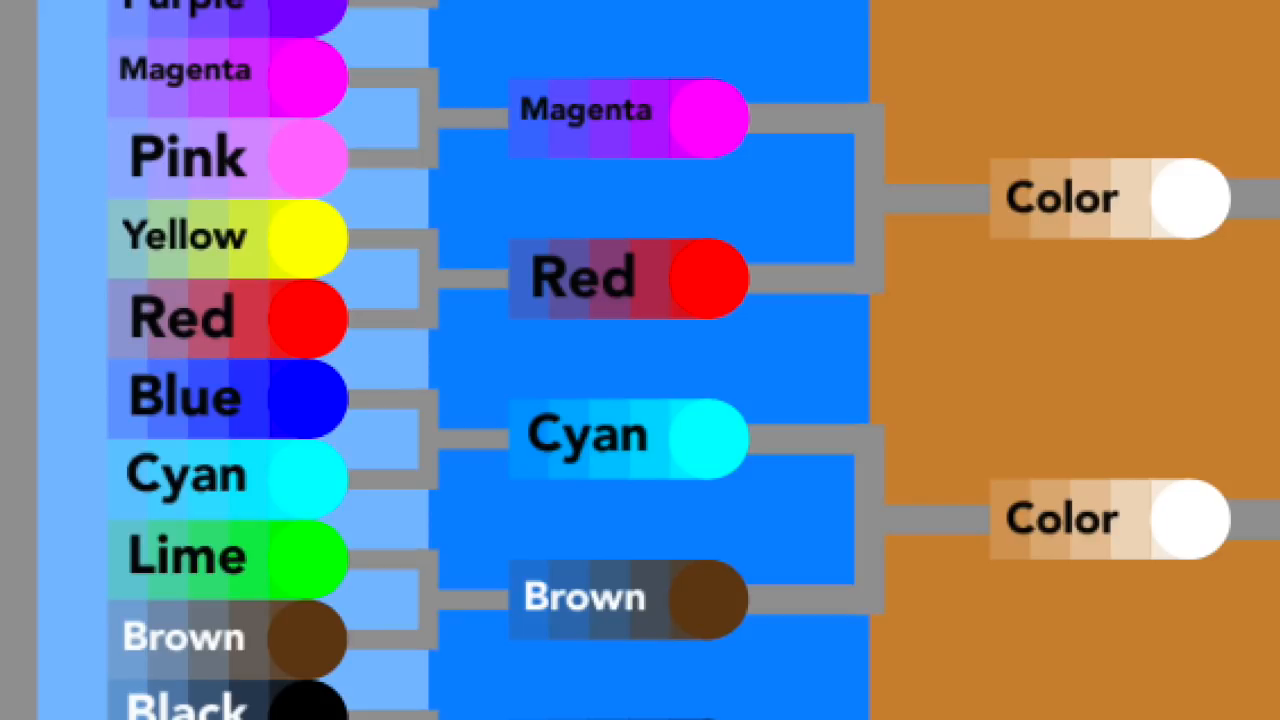
pyautogui.scroll(-3)
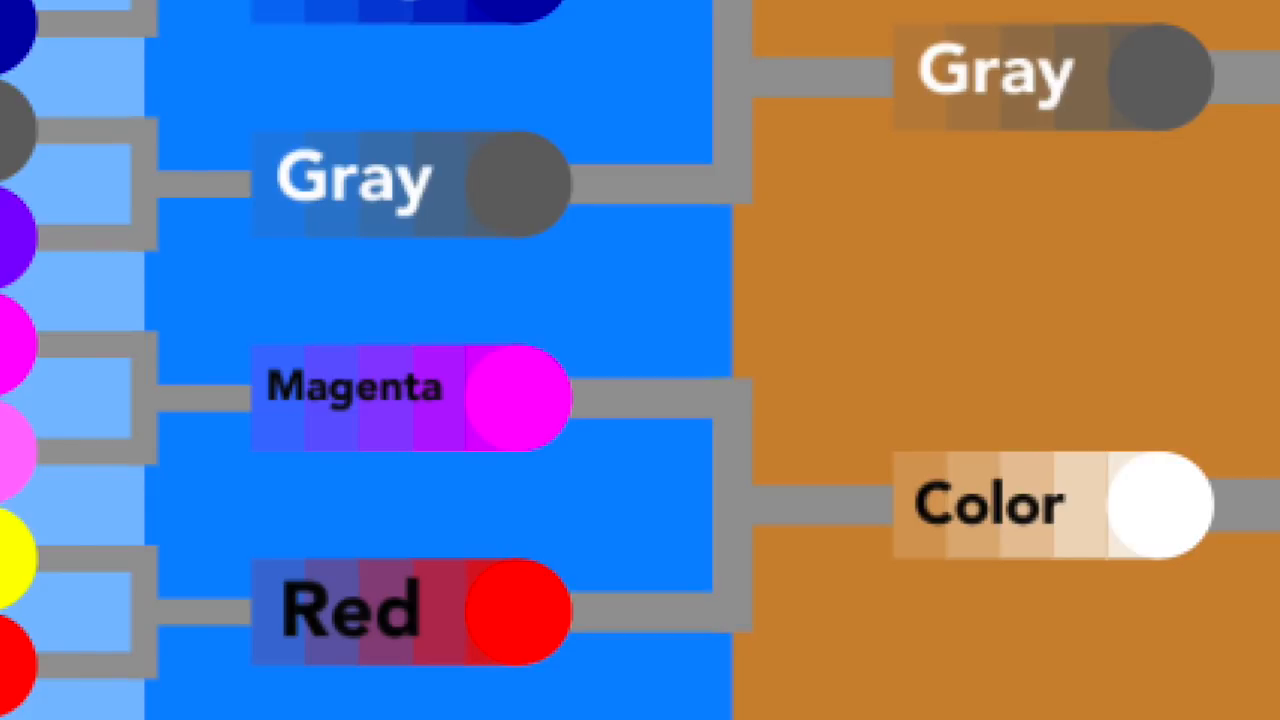